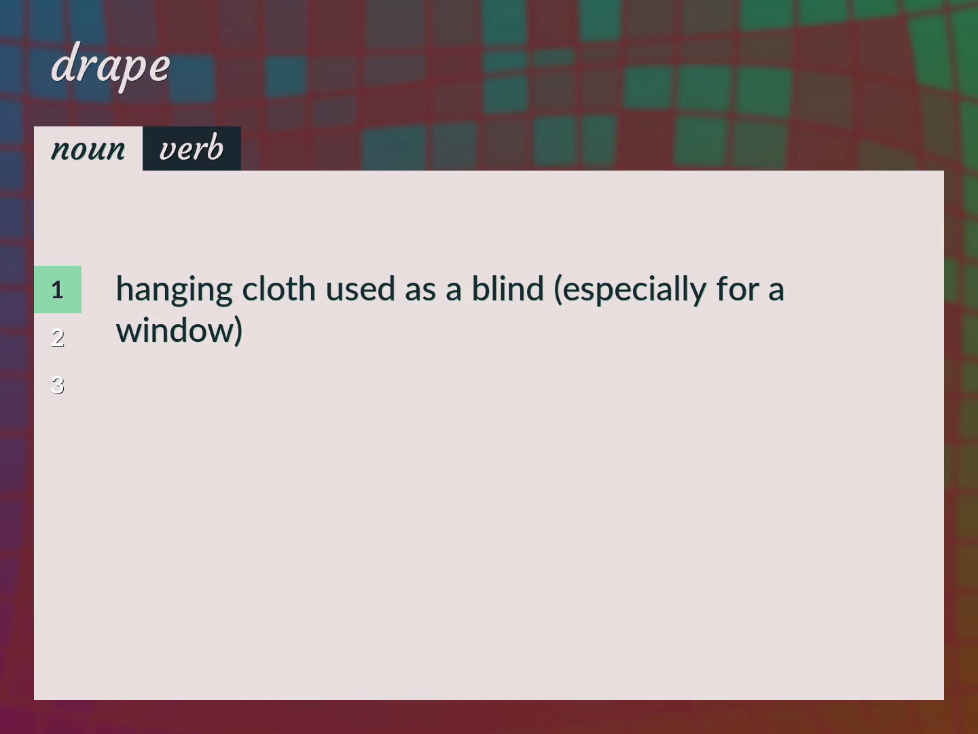
# Switch 'drape' to its verb senses, with definition 1 'cover as if with clothing' shown.
pyautogui.click(192, 148)
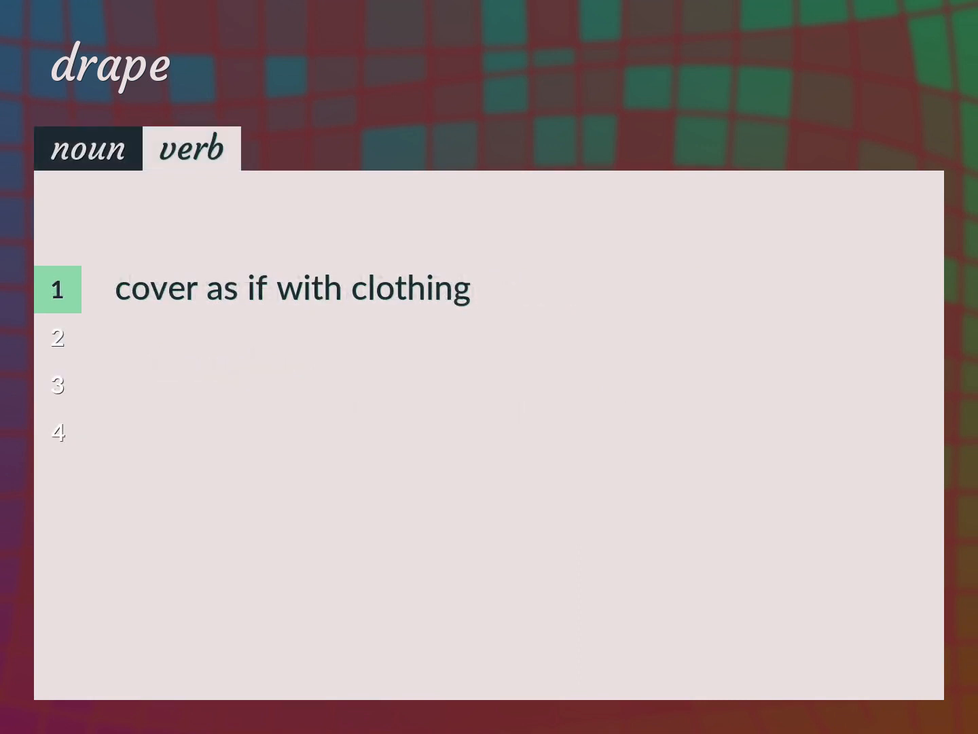